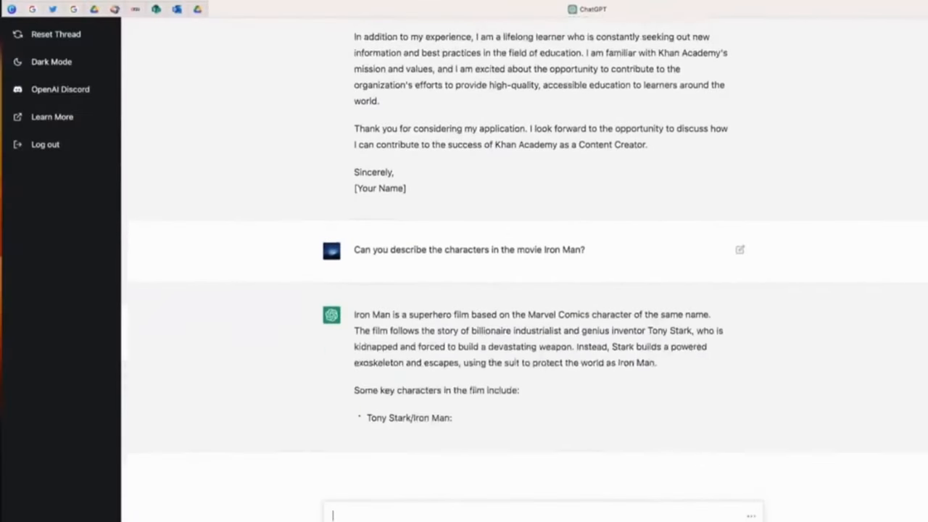
scroll("down", 3)
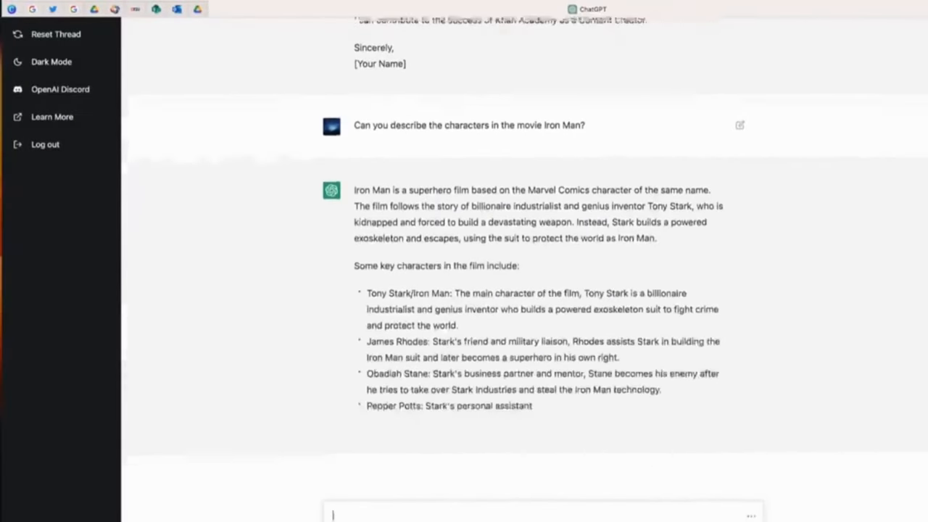